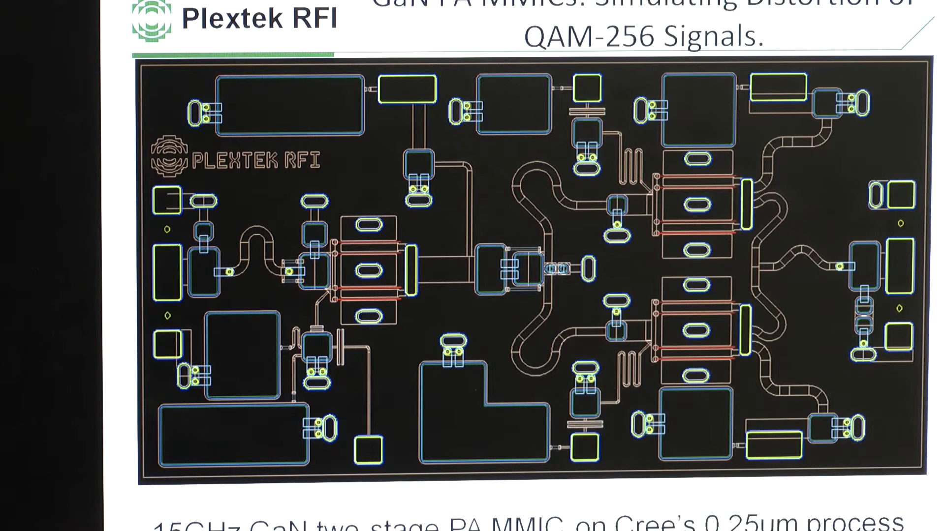
# Advance the slideshow to the QAM-64 input constellation and eye diagram slide.
pyautogui.press('Right')
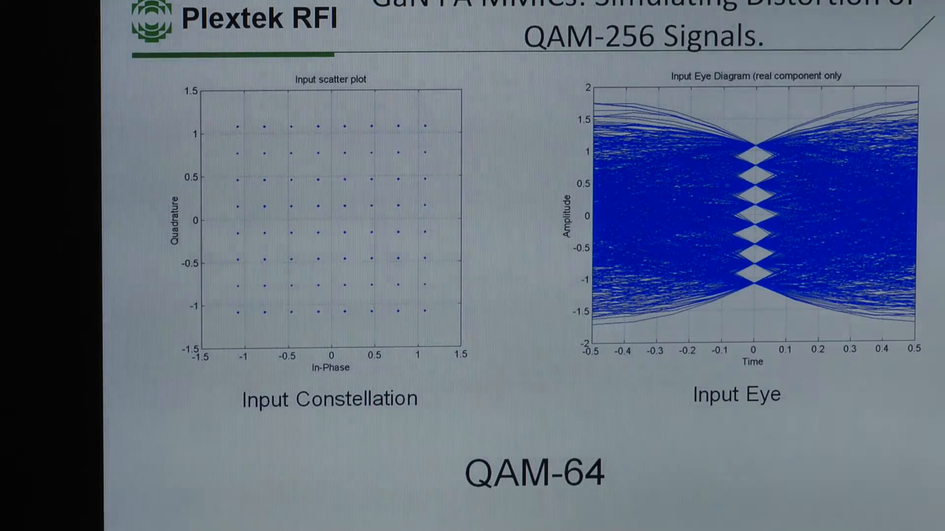
# Advance to the QAM-64 input spectrum slide with its Class 4H limit mask.
pyautogui.press('Right')
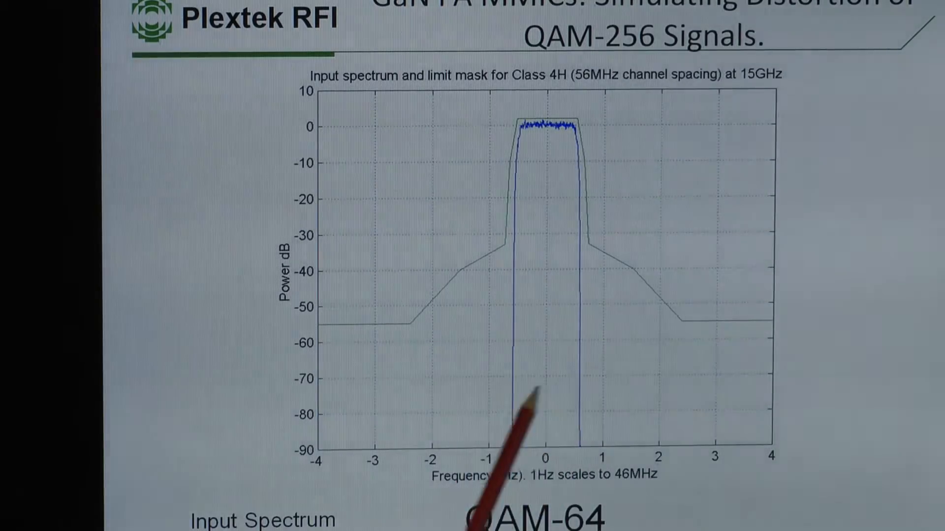
pyautogui.moveTo(650, 506)
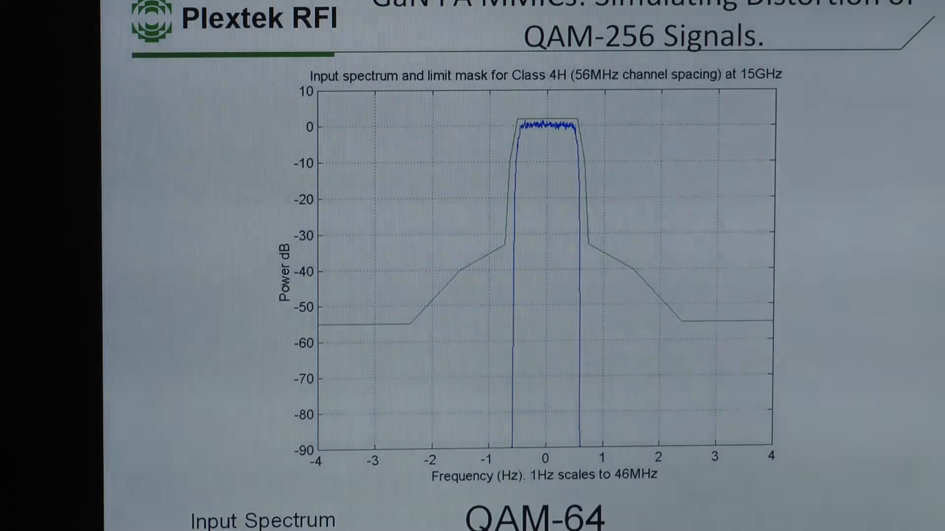
# Advance to the QAM-512 input constellation and eye diagram slide.
pyautogui.press('Right')
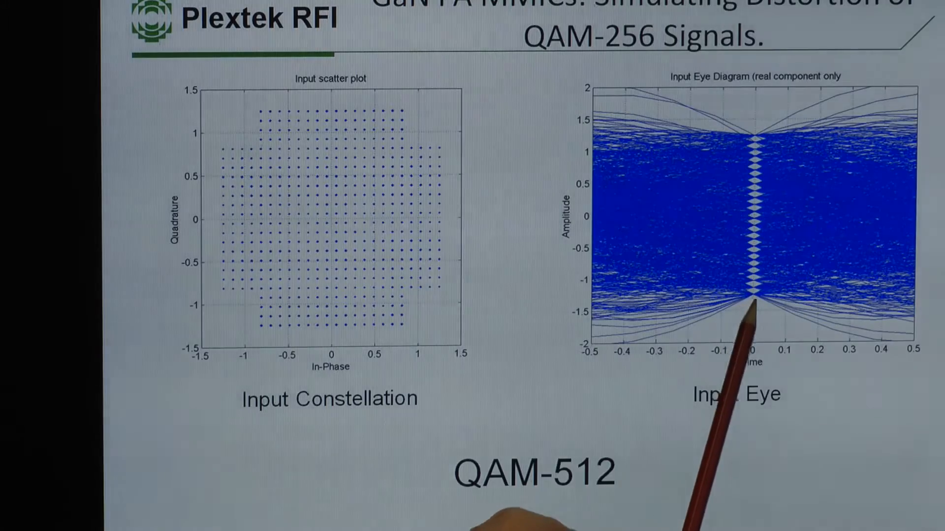
pyautogui.moveTo(750, 313)
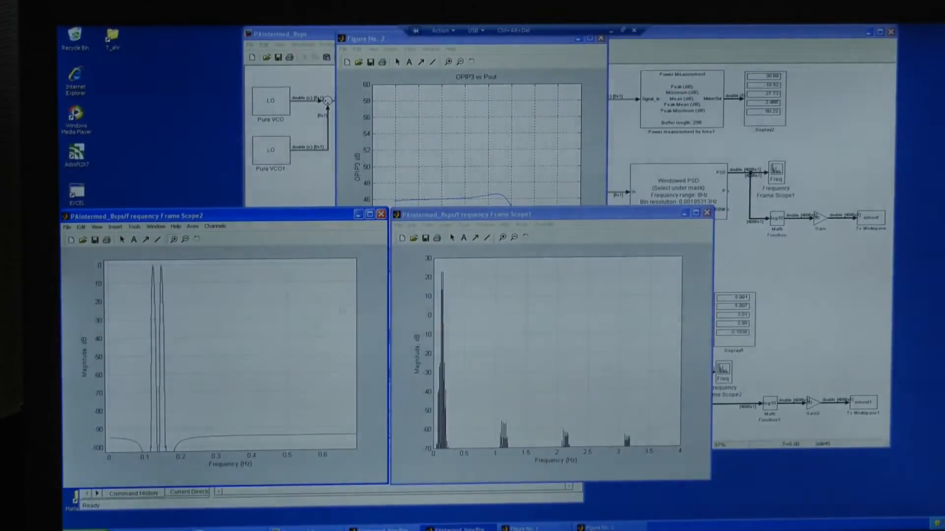
pyautogui.click(504, 225)
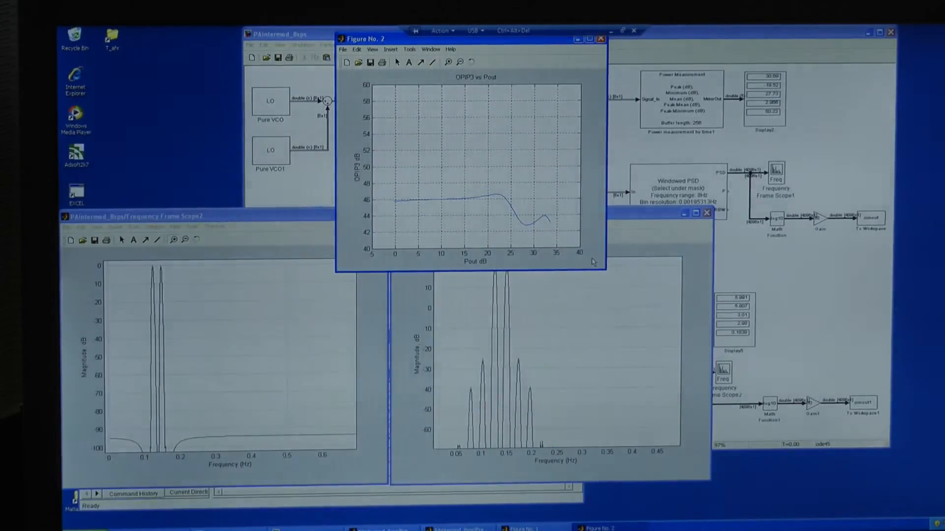
pyautogui.moveTo(450, 153)
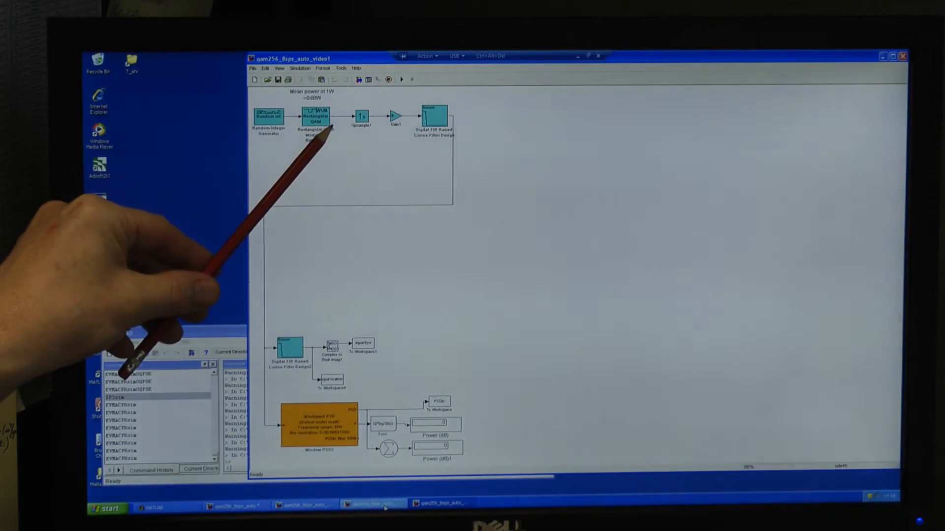
pyautogui.moveTo(431, 111)
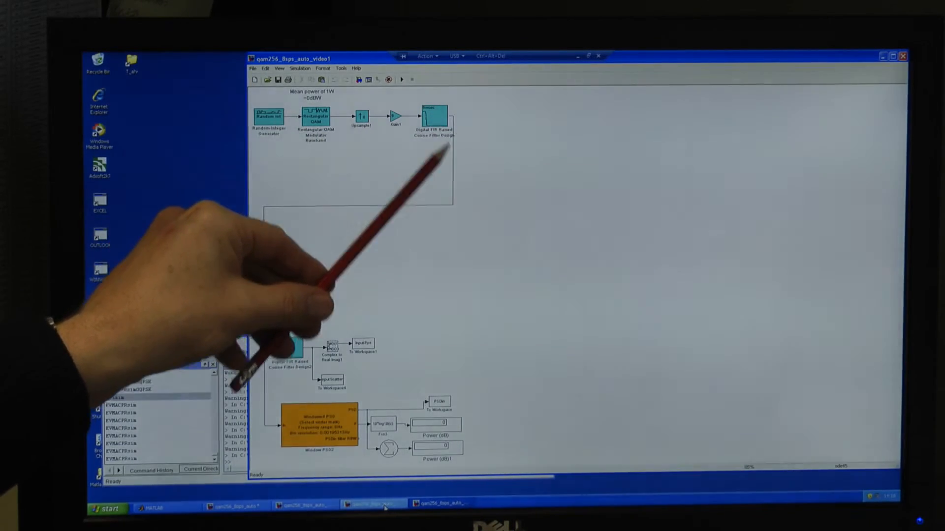
pyautogui.moveTo(272, 193)
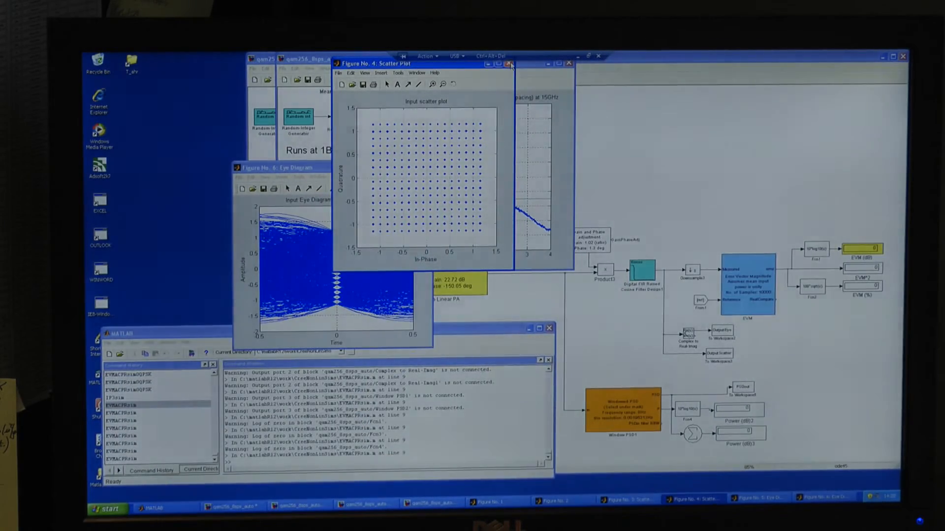
# Close the input scatter plot so the output scatter and eye diagram show.
pyautogui.click(295, 167)
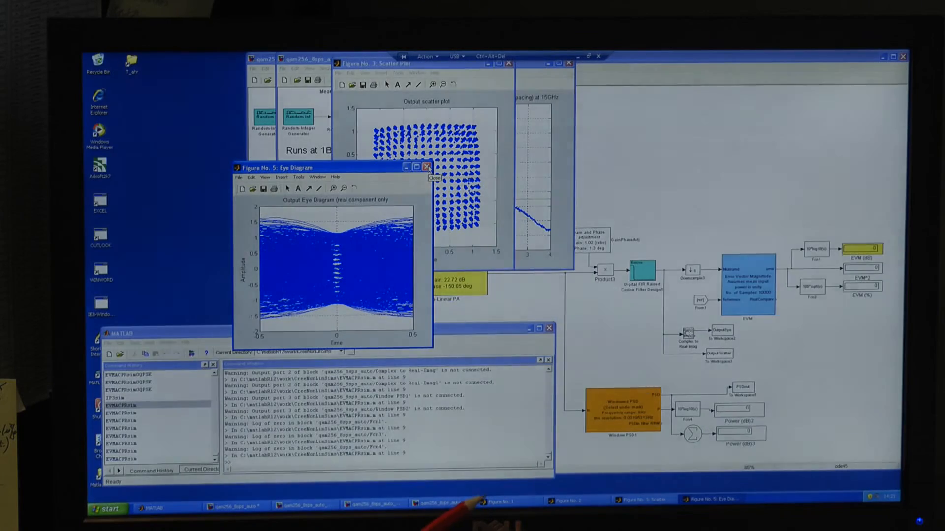
# Close the output eye diagram to reveal the output spectrum with its Class 4H mask.
pyautogui.click(426, 168)
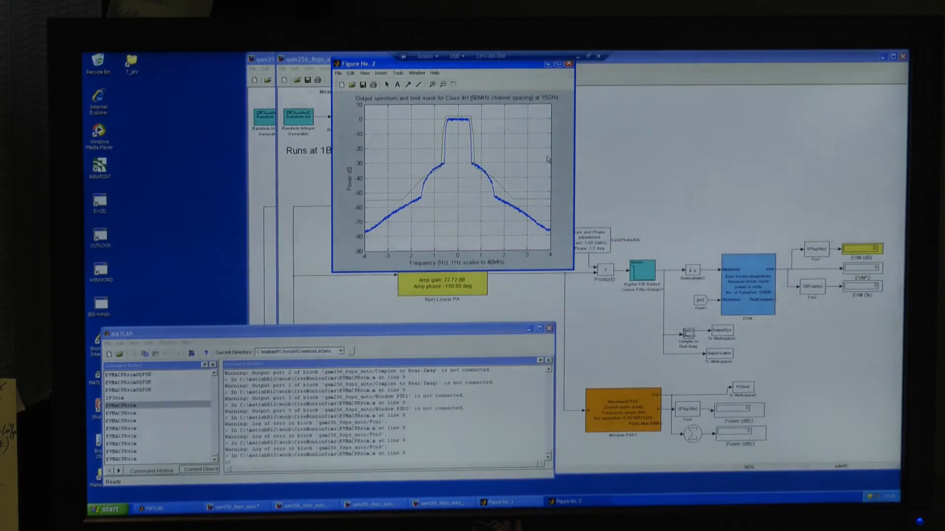
pyautogui.moveTo(576, 161)
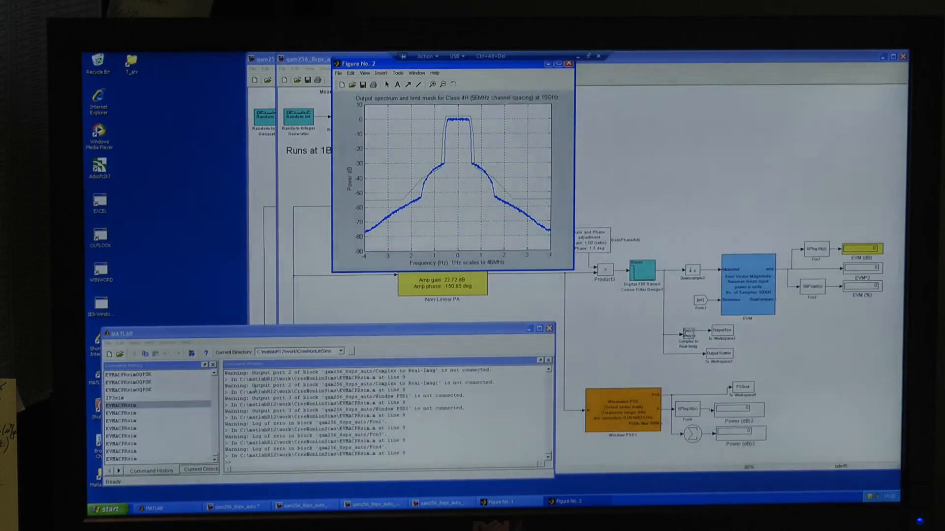
# Bring the output eye diagram forward, then close it to show the full QAM-256 model.
pyautogui.click(504, 501)
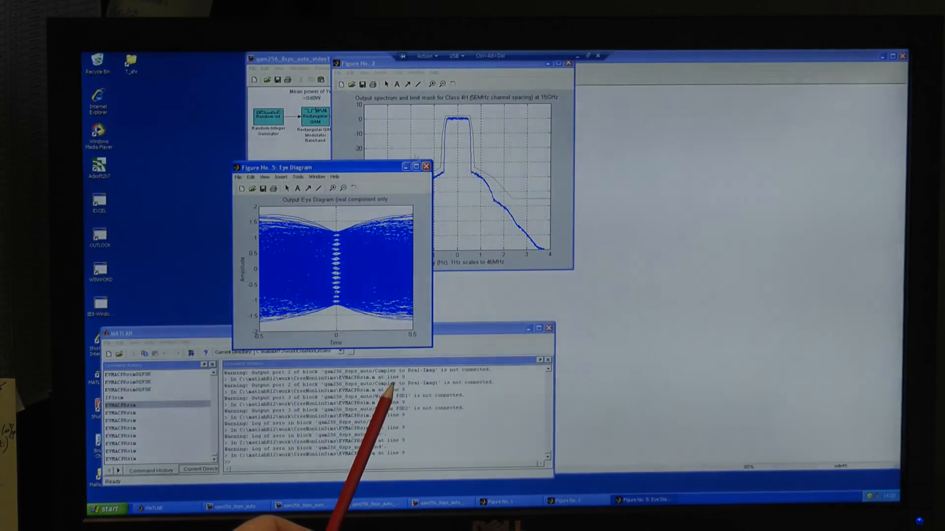
pyautogui.click(425, 167)
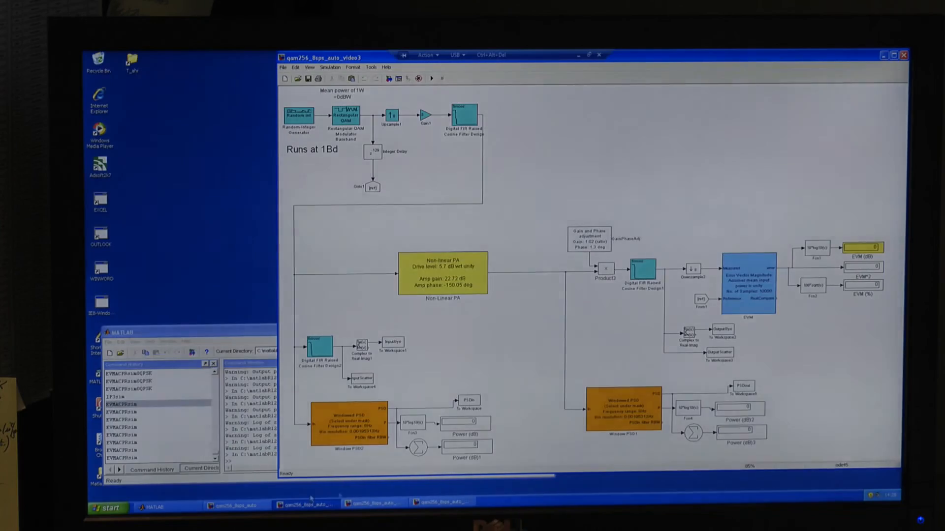
# Start the simulation to regenerate the QAM-256 result plots.
pyautogui.click(431, 79)
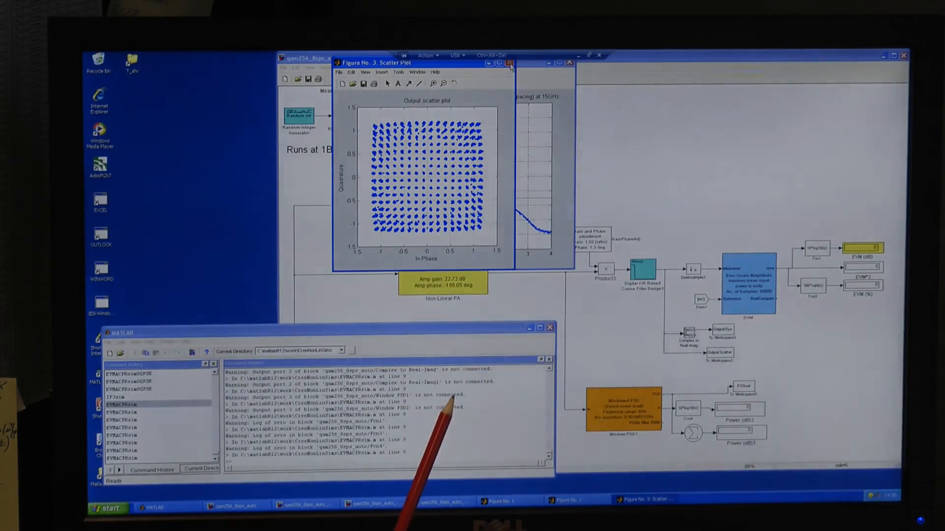
# Bring the output spectrum plot with its Class 4H limit mask to the front.
pyautogui.click(509, 63)
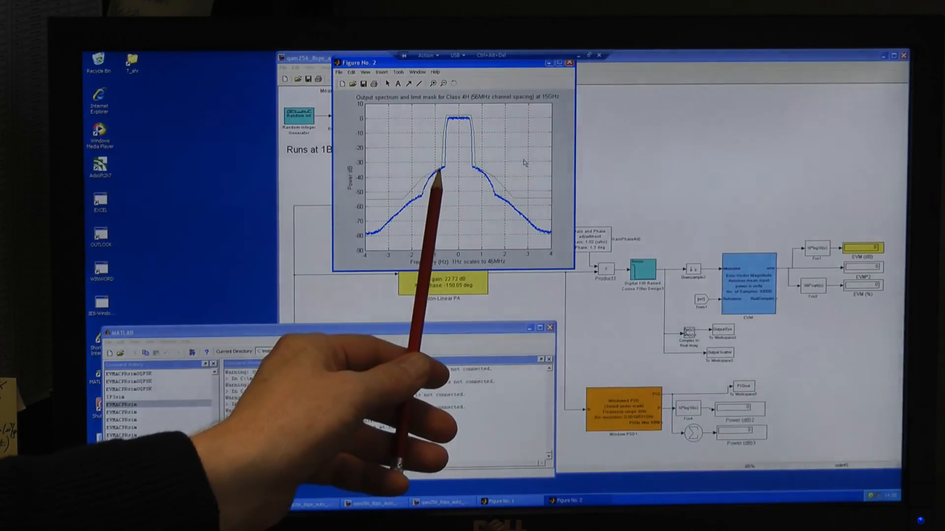